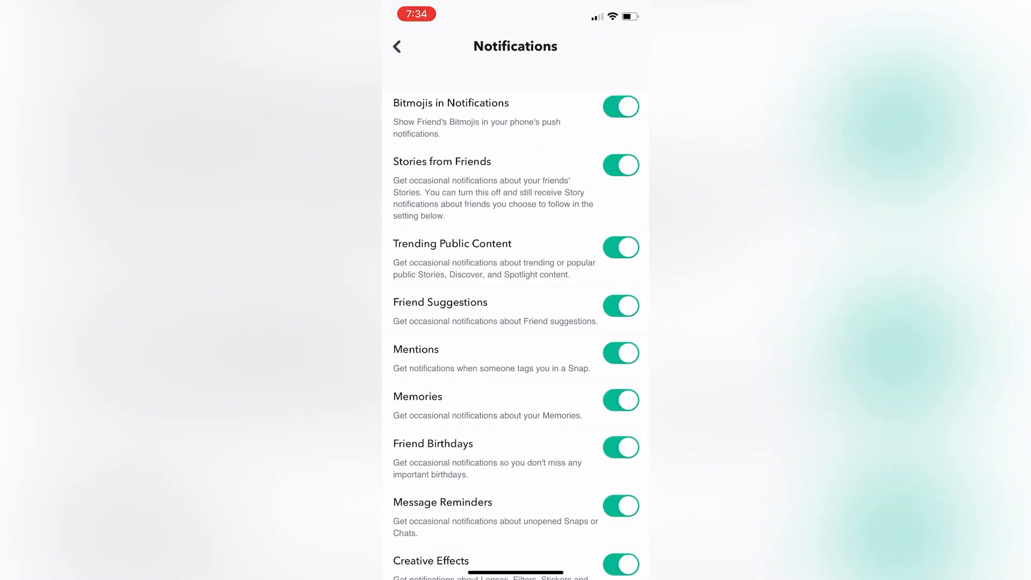
# Scroll through Snapchat's notification settings to verify every toggle is on
pyautogui.scroll(-3)
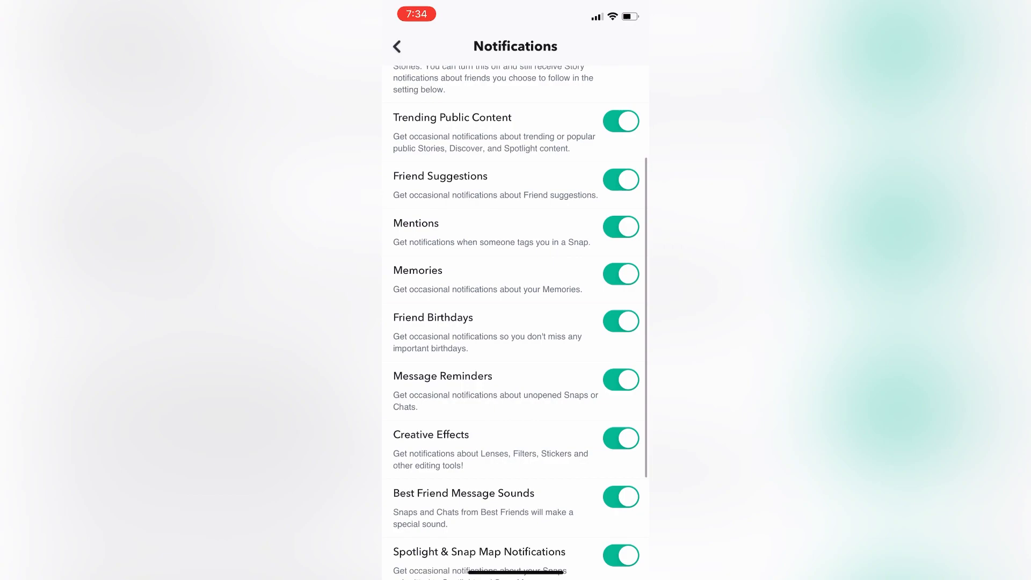
pyautogui.scroll(3)
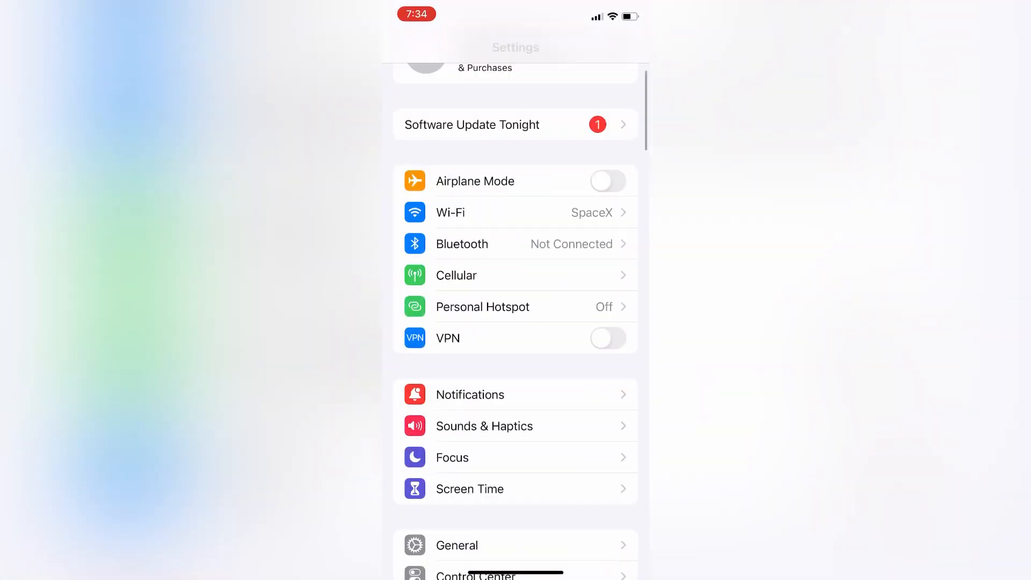
# Open Snapchat's page in iOS Settings and review its Notifications and Background App Refresh
pyautogui.scroll(-3)
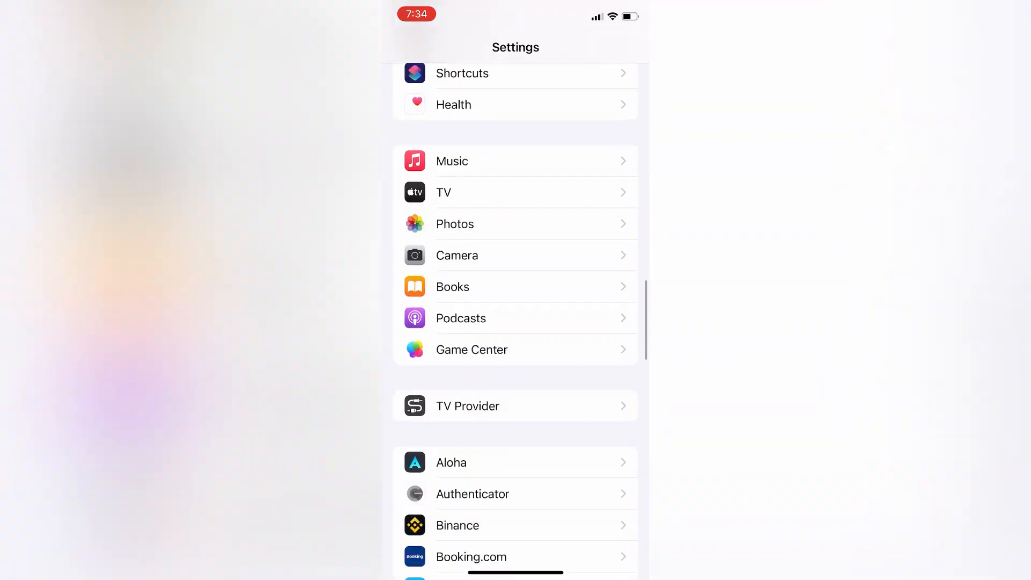
pyautogui.scroll(-3)
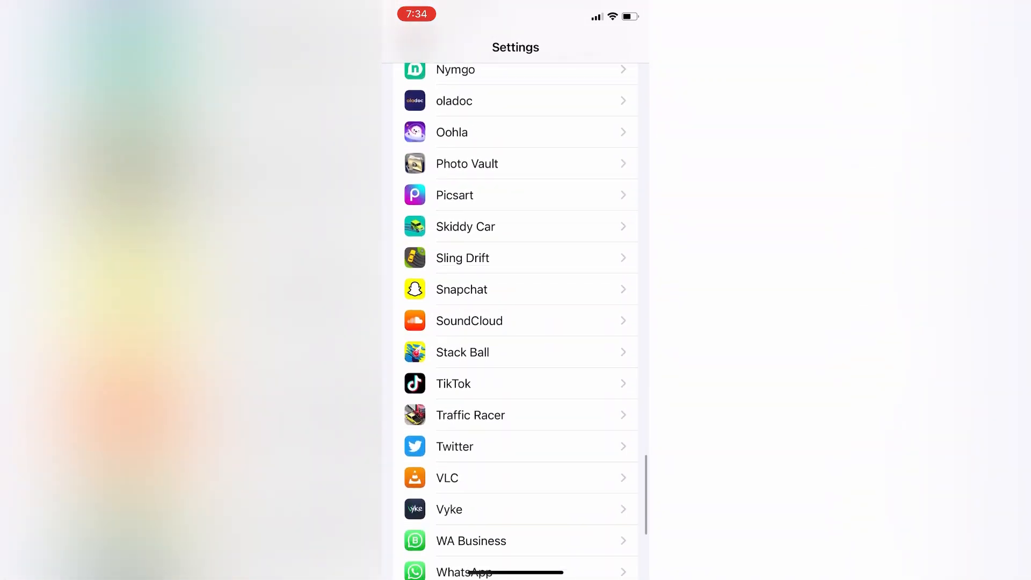
pyautogui.click(462, 289)
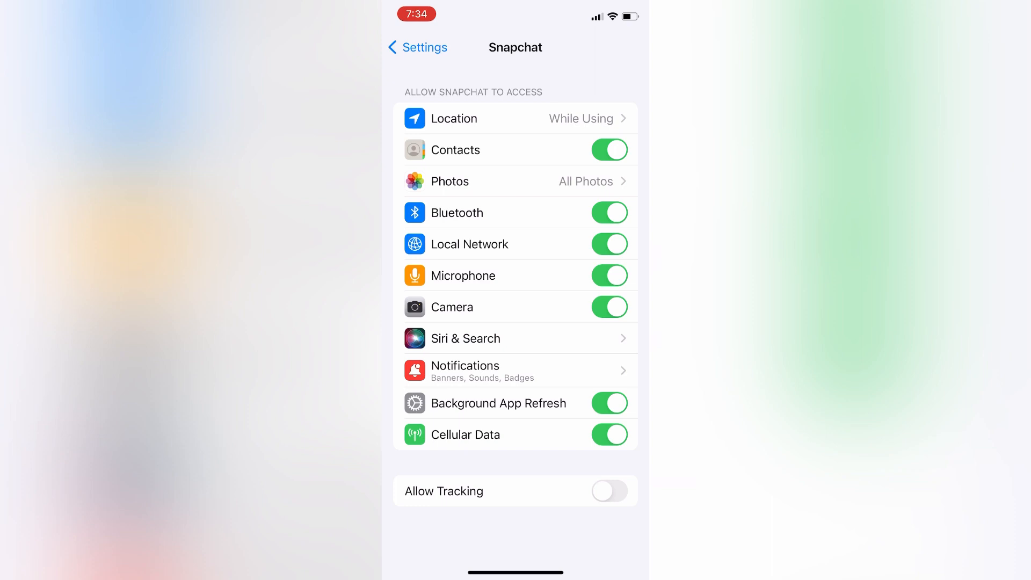
pyautogui.click(518, 369)
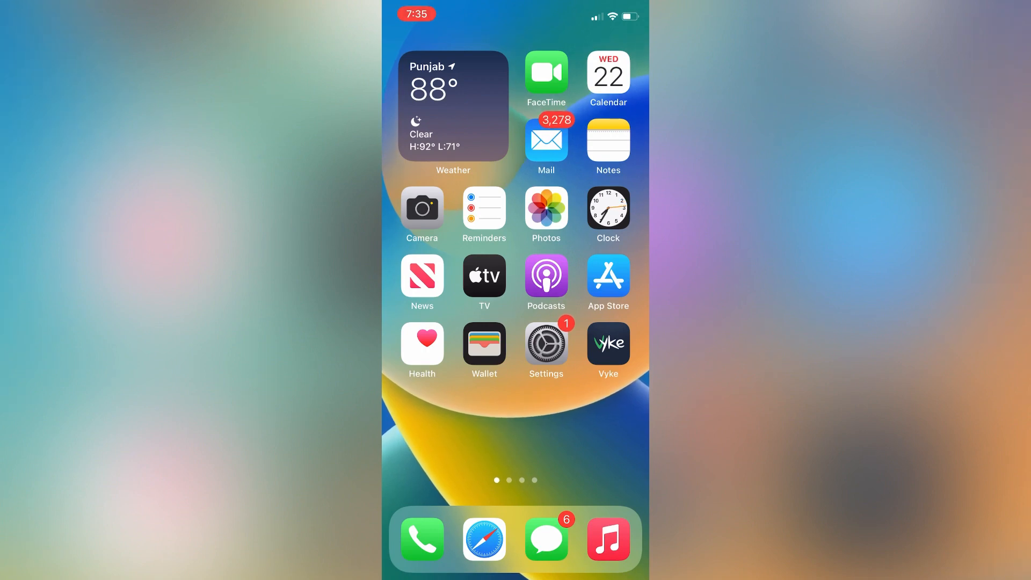
# Switch on Snapchat's toggle under General > Background App Refresh in iOS Settings
pyautogui.click(545, 341)
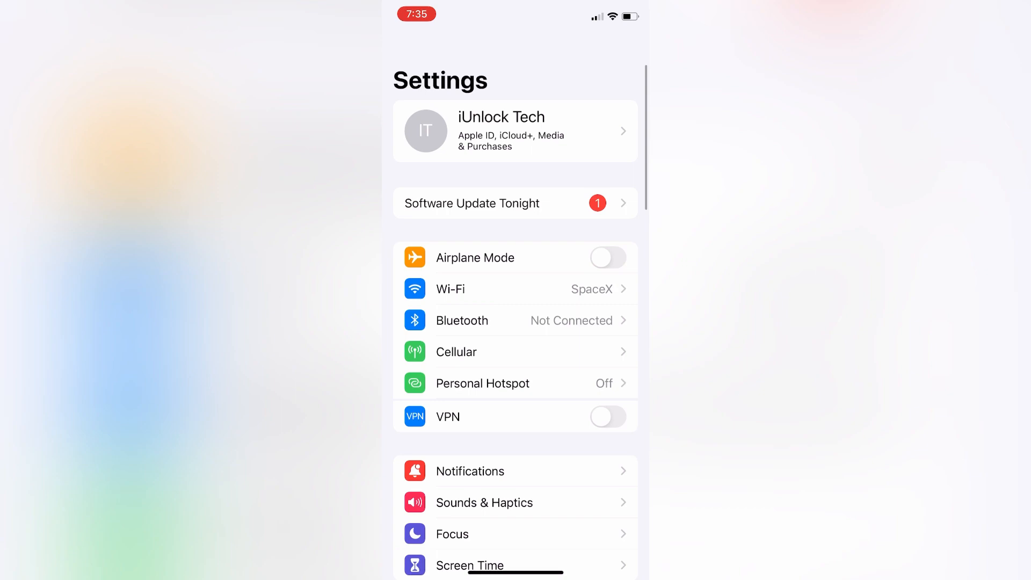
pyautogui.scroll(-3)
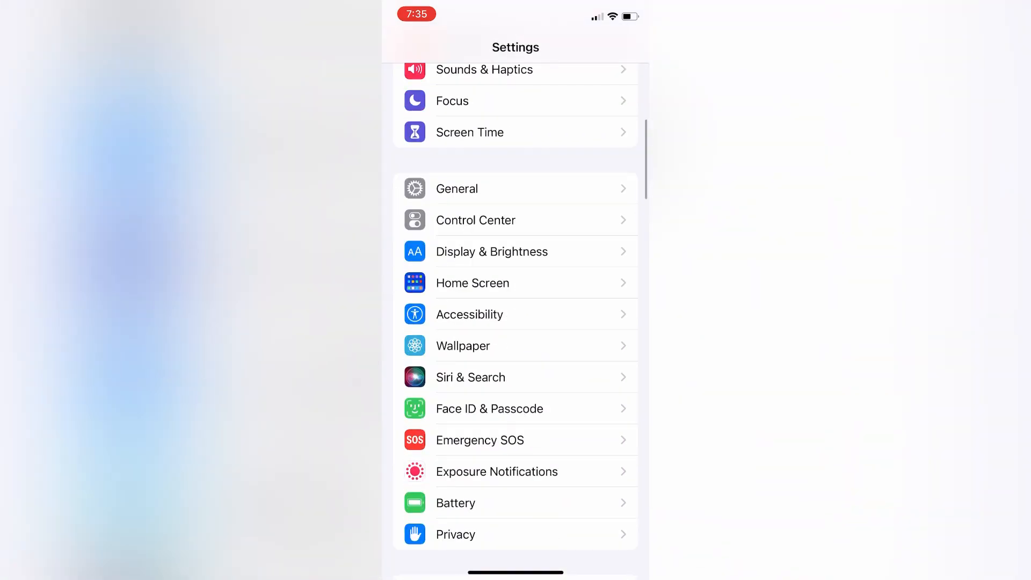
pyautogui.click(456, 188)
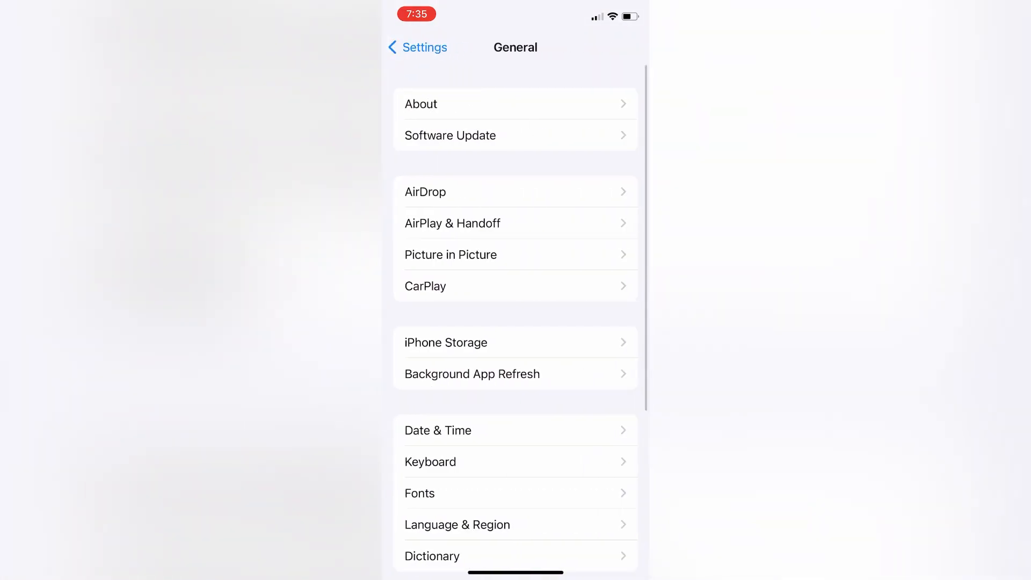
pyautogui.click(471, 374)
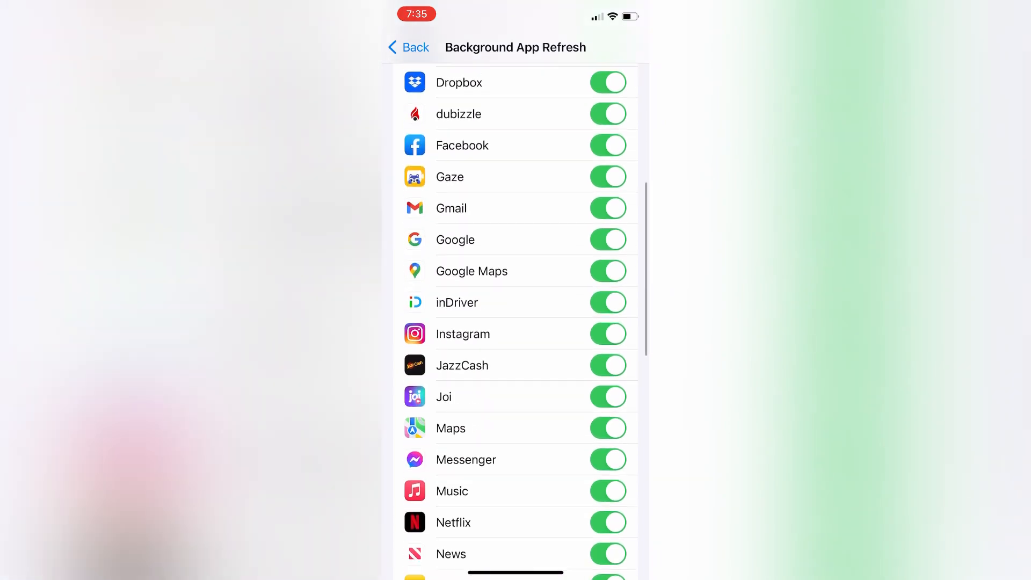
pyautogui.scroll(-3)
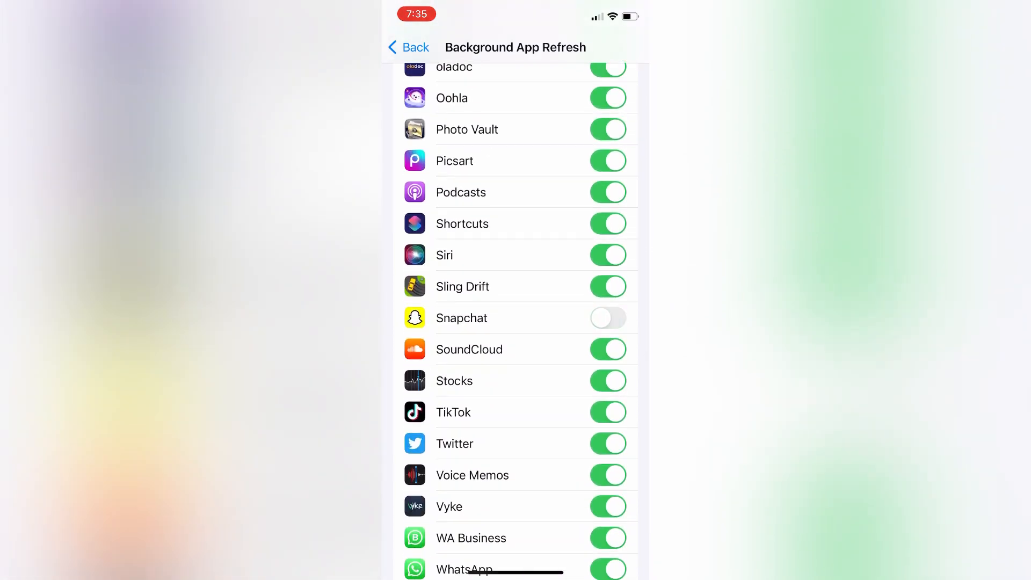
pyautogui.click(608, 317)
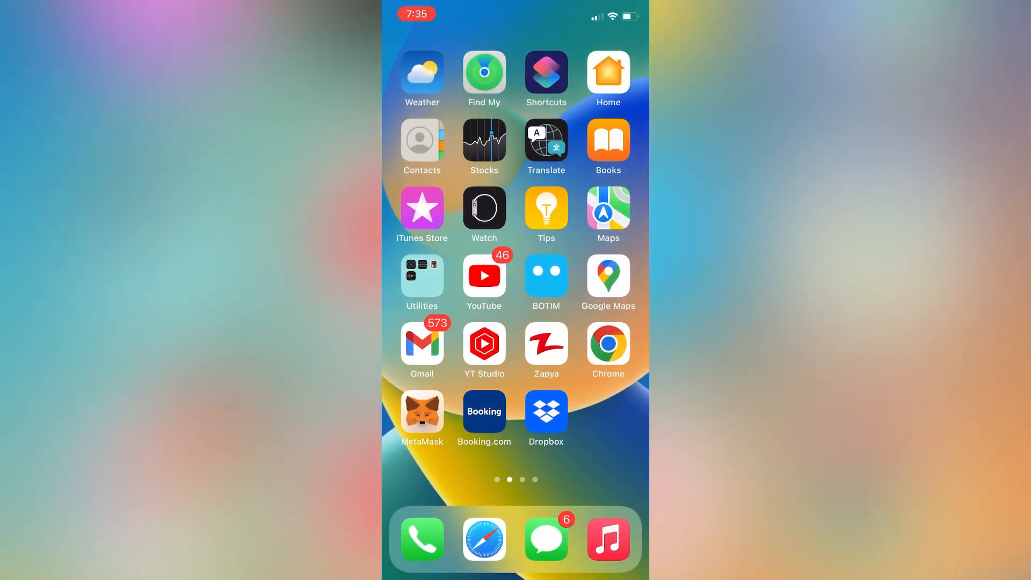
# Clear Snapchat's 682.41MB cache from Account Actions and confirm with Clear
pyautogui.hscroll(-3)
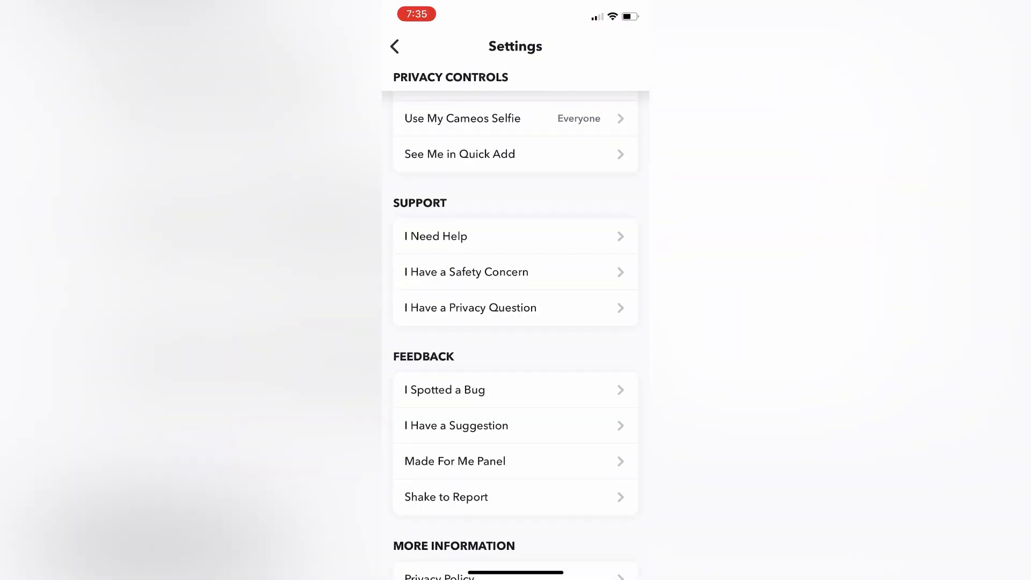
pyautogui.scroll(-3)
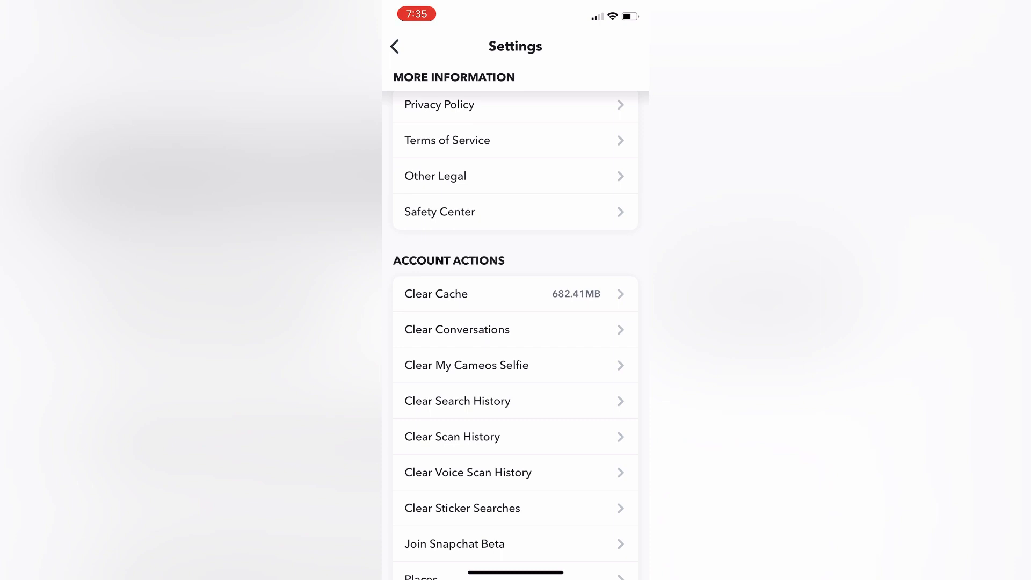
pyautogui.click(436, 293)
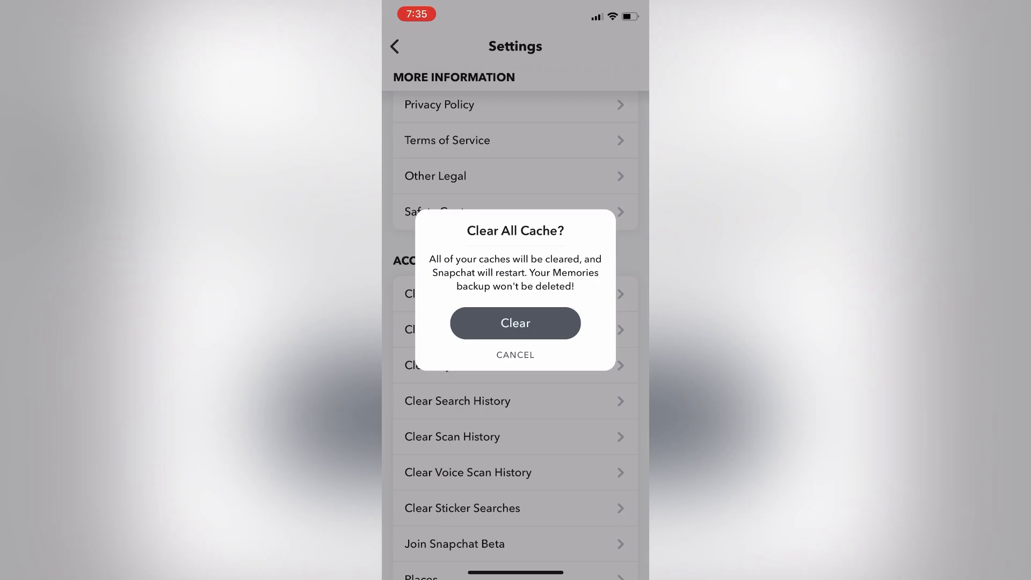
pyautogui.click(515, 322)
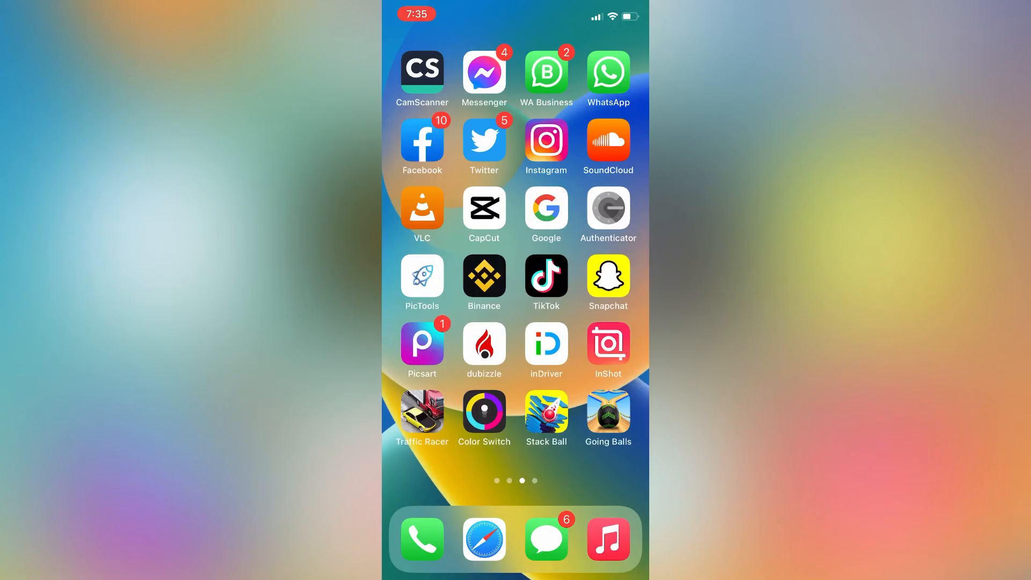
# Search the App Store for 'snapchat', open its listing and start the update
pyautogui.hscroll(3)
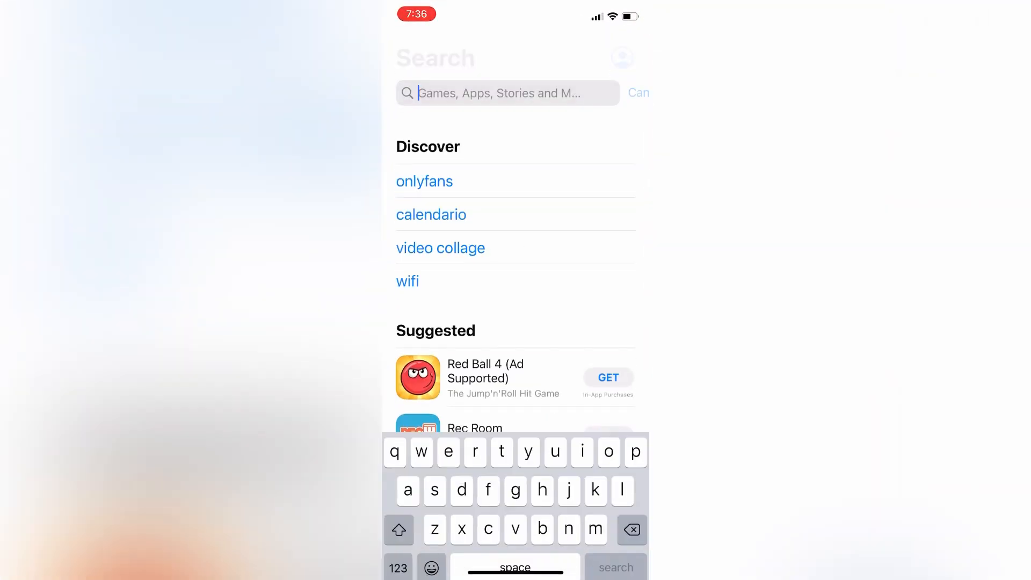
pyautogui.write('snapchat')
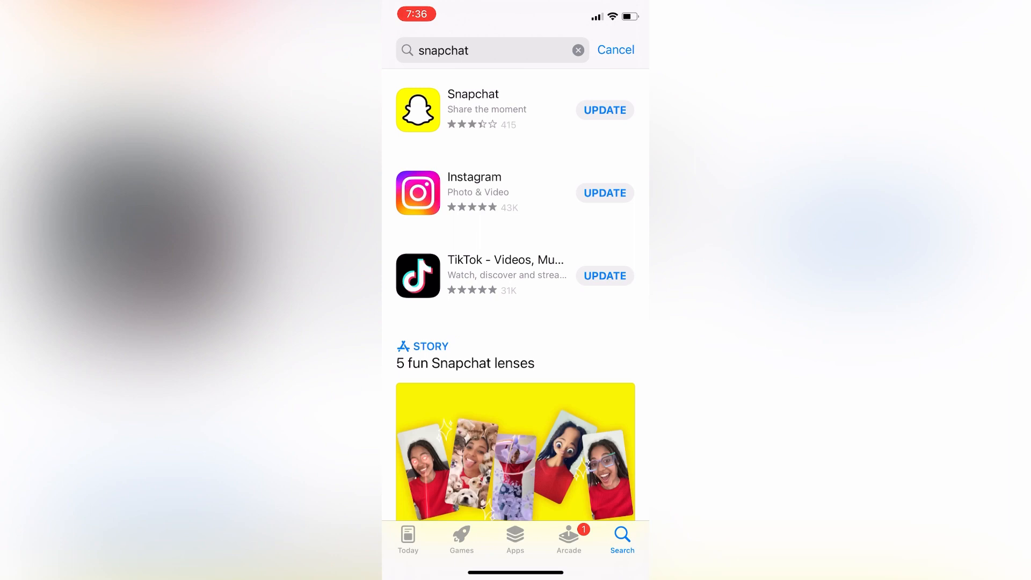
pyautogui.click(472, 108)
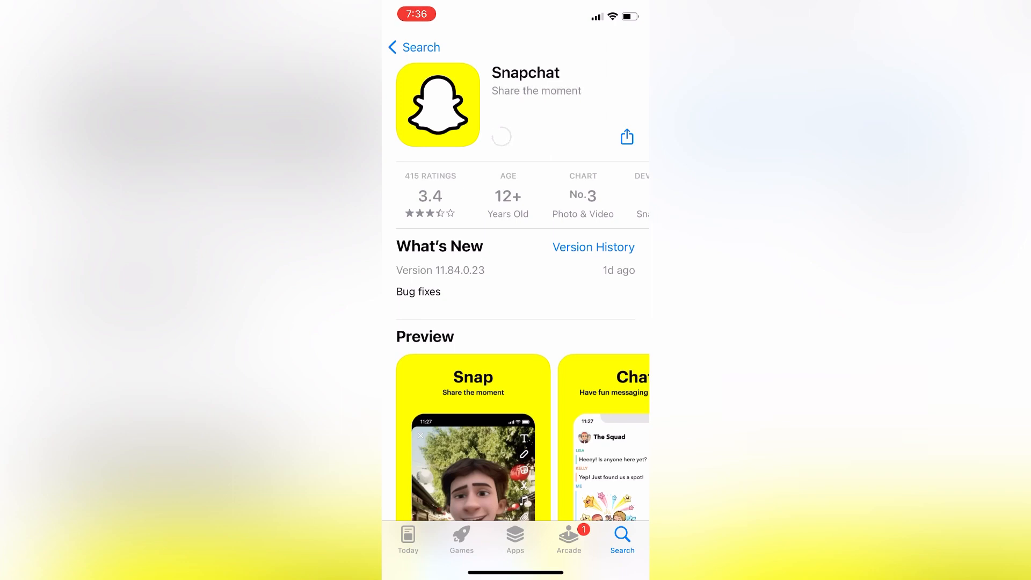
pyautogui.click(501, 137)
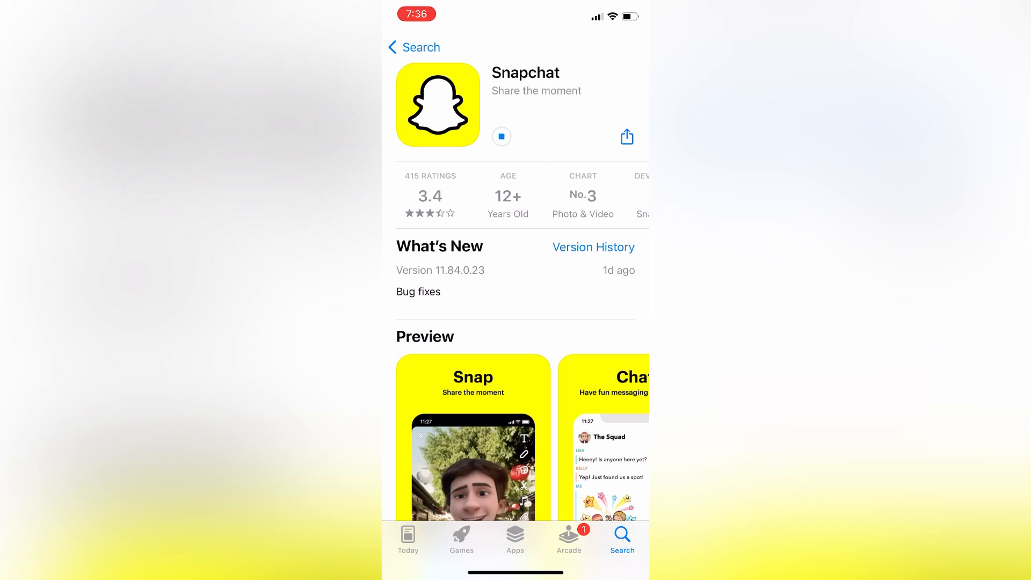